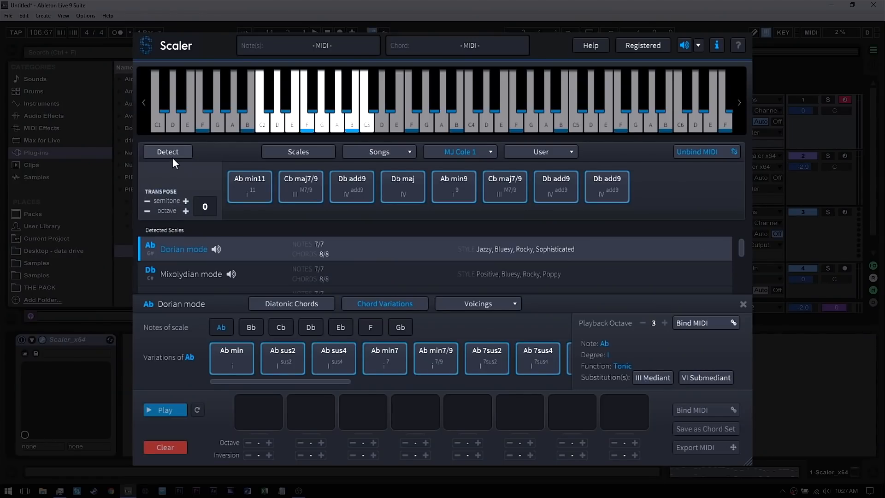
Run Detect on freshly played notes, yielding A min no5, A5 and D min suggestions
{"action": "left_click", "coordinate": [166, 152]}
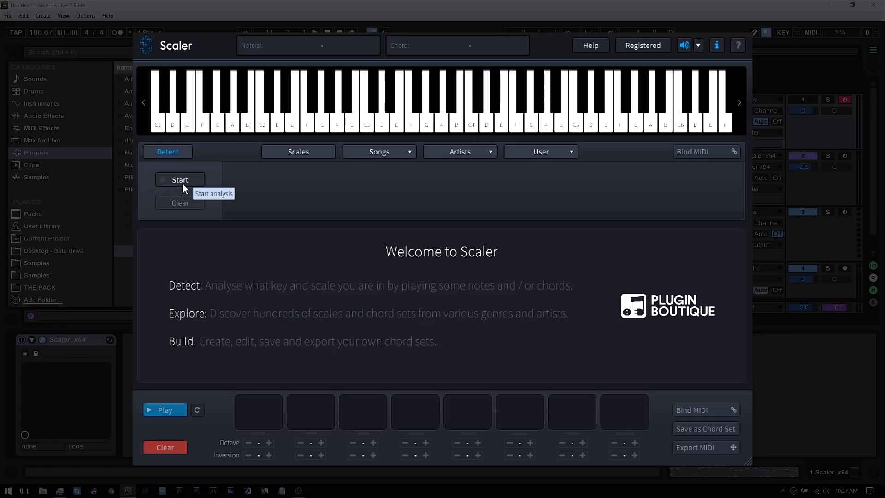
{"action": "left_click", "coordinate": [180, 179]}
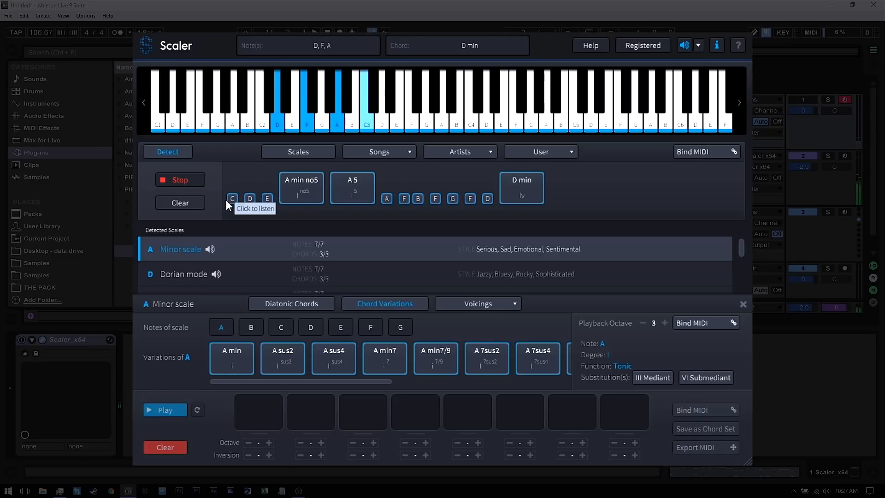
{"action": "left_click", "coordinate": [180, 180]}
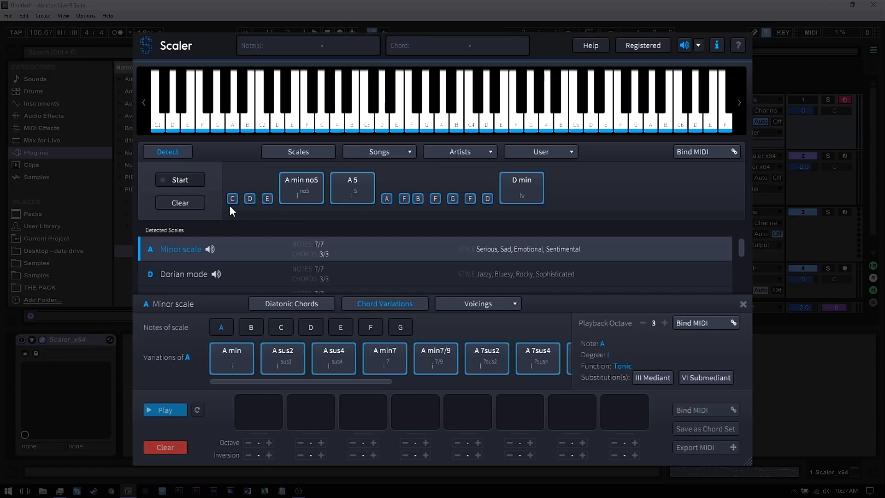
{"action": "left_click", "coordinate": [301, 182]}
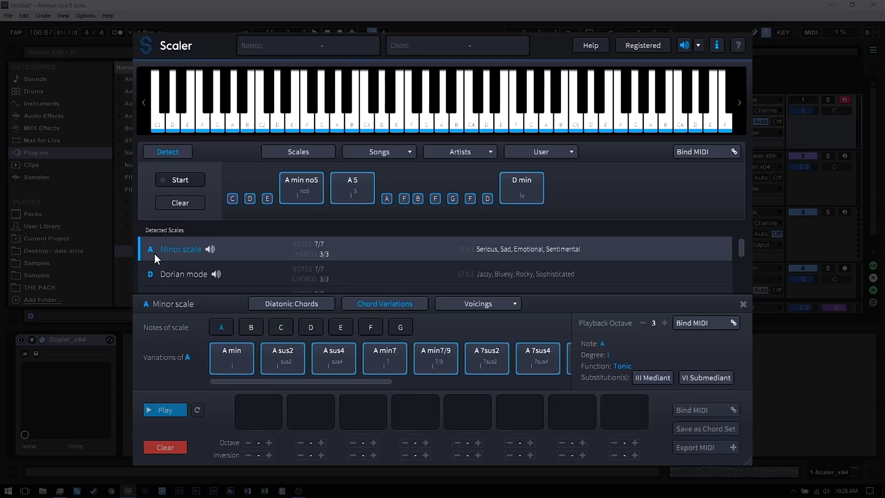
{"action": "mouse_move", "coordinate": [304, 236]}
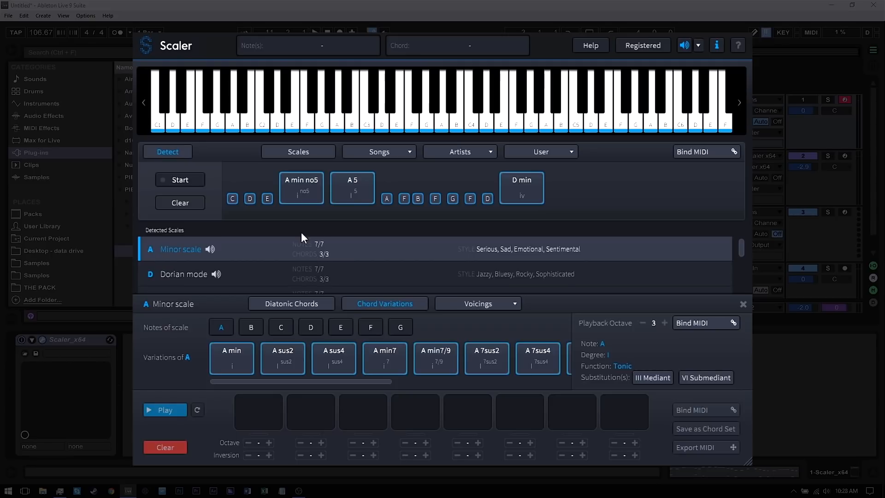
{"action": "mouse_move", "coordinate": [355, 251]}
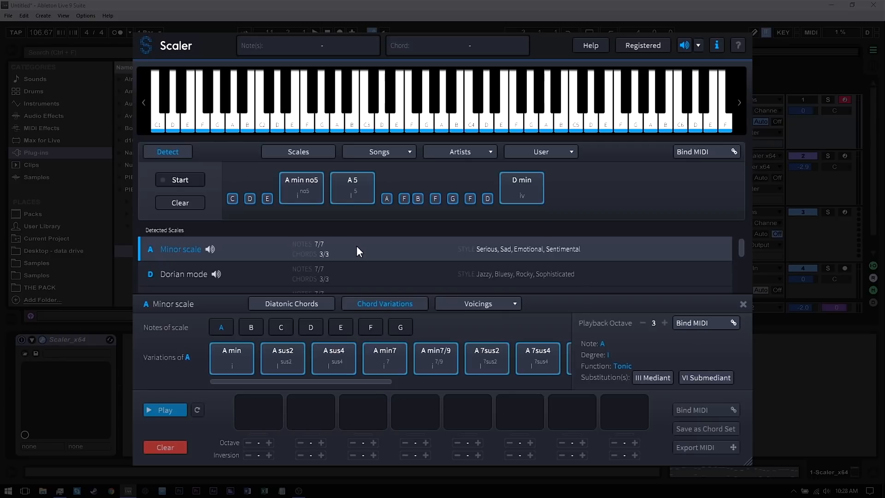
{"action": "mouse_move", "coordinate": [332, 265]}
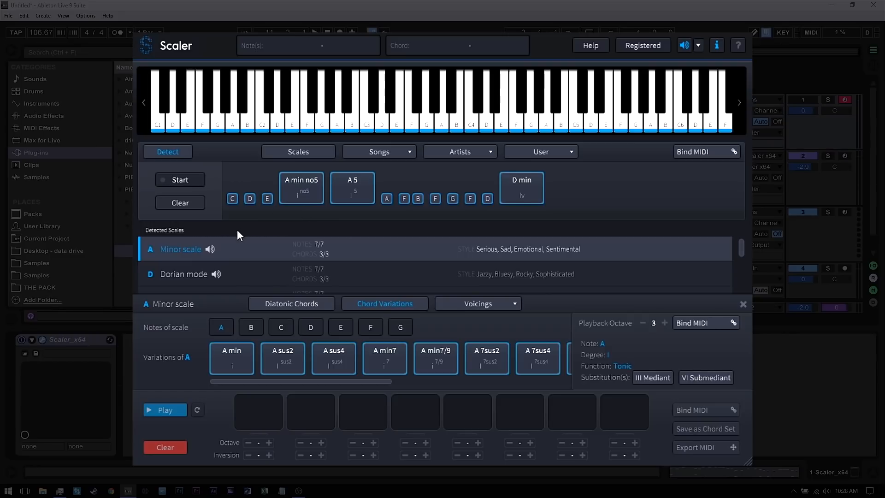
{"action": "mouse_move", "coordinate": [178, 257]}
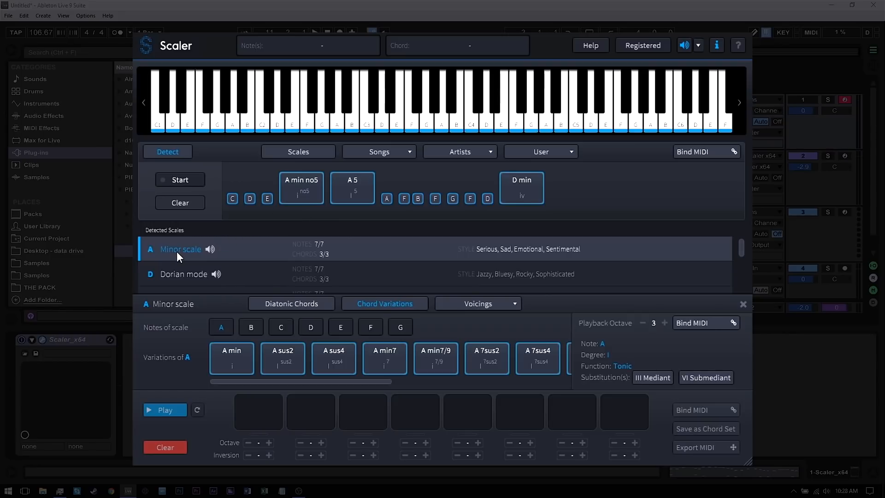
{"action": "mouse_move", "coordinate": [423, 278]}
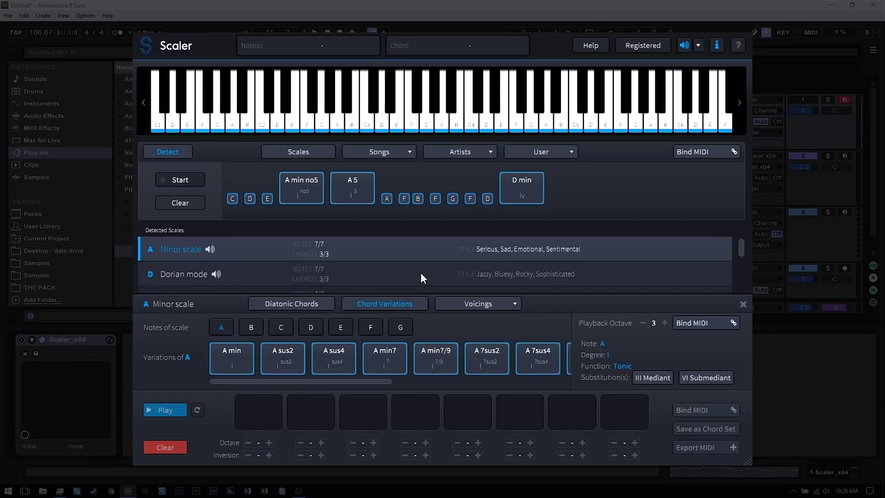
{"action": "mouse_move", "coordinate": [423, 277]}
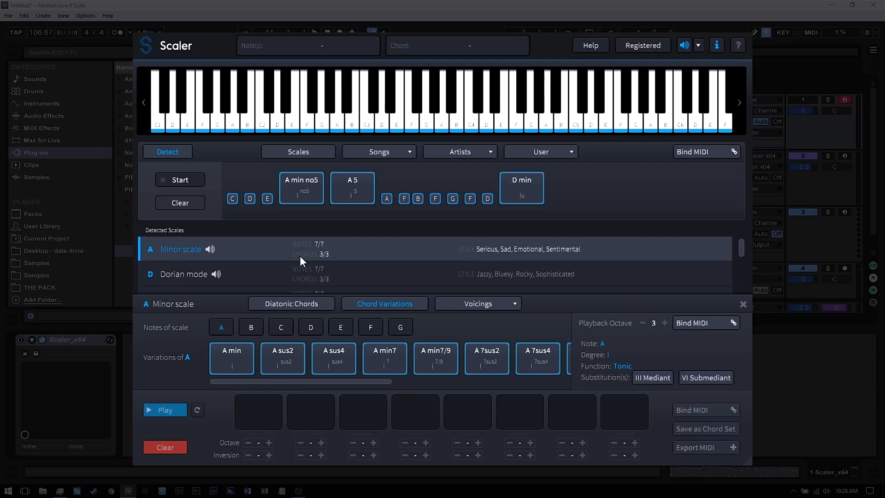
{"action": "mouse_move", "coordinate": [465, 262]}
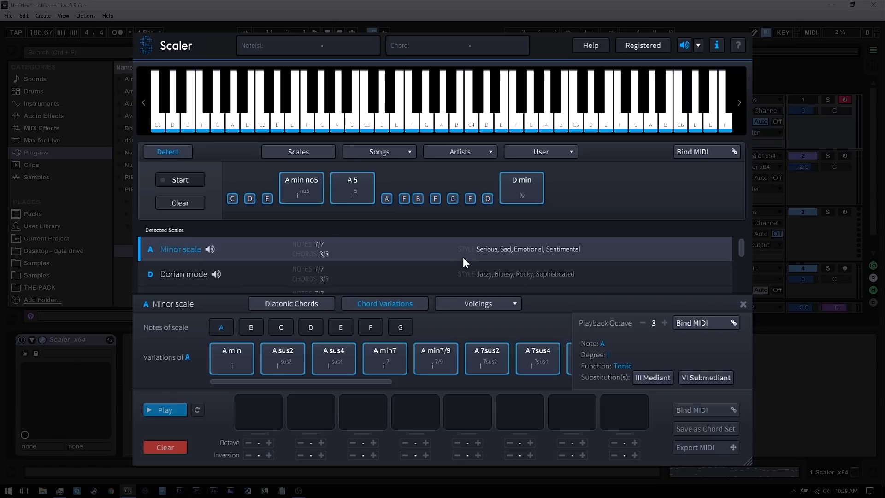
{"action": "mouse_move", "coordinate": [487, 260]}
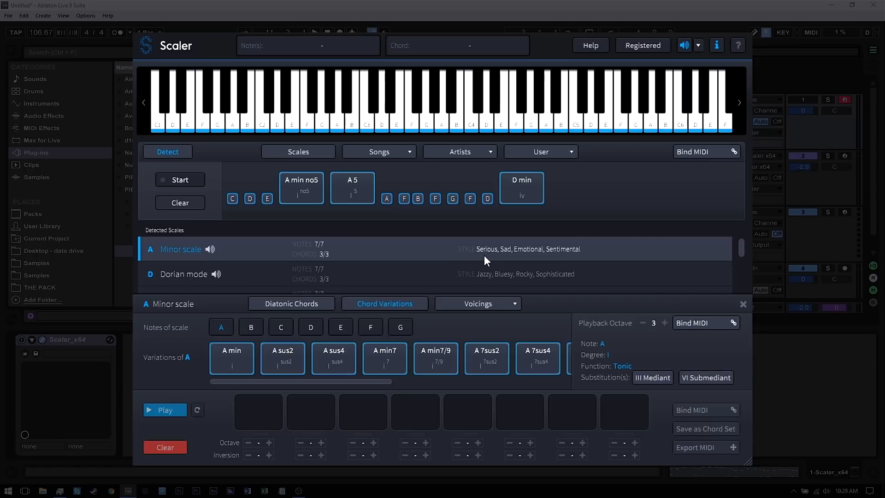
{"action": "mouse_move", "coordinate": [541, 266]}
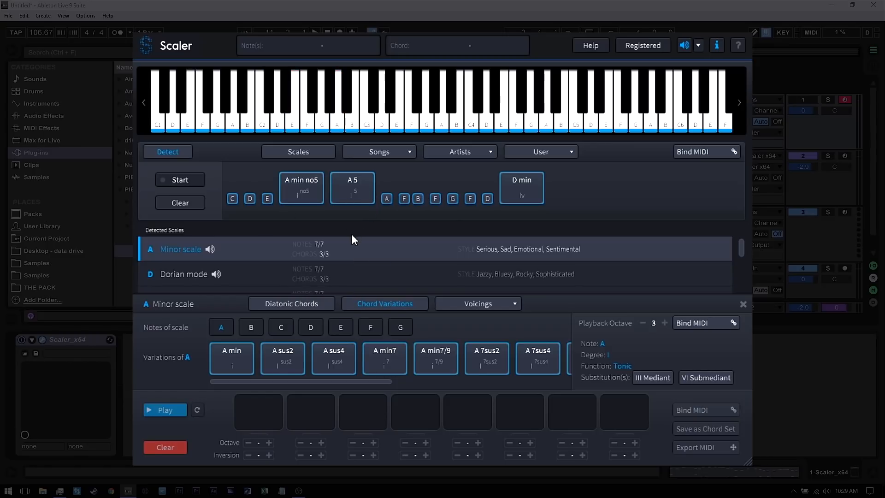
{"action": "mouse_move", "coordinate": [508, 265]}
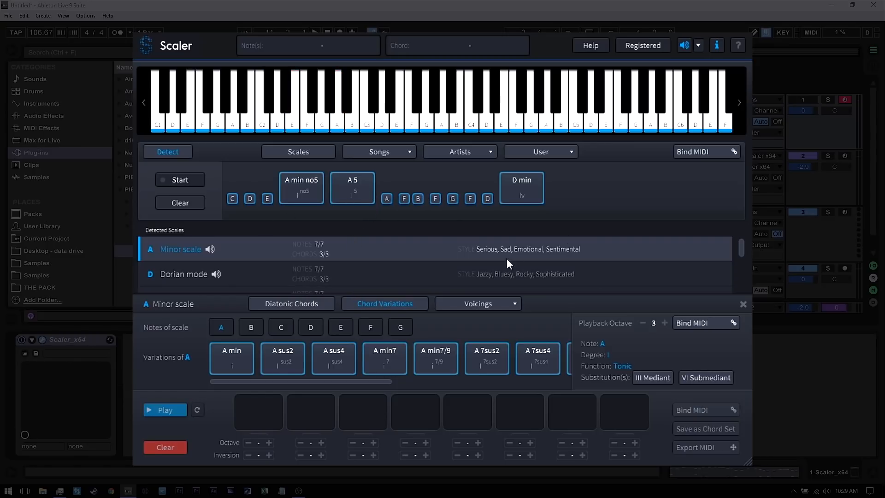
{"action": "mouse_move", "coordinate": [501, 264]}
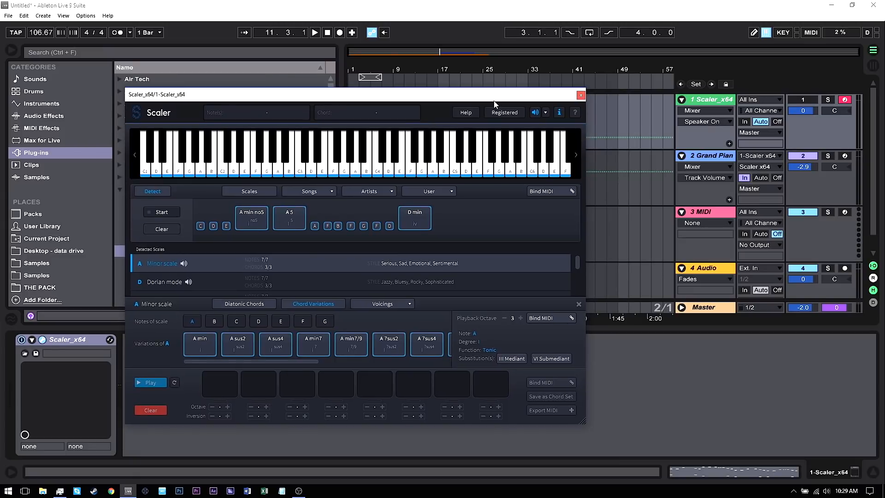
{"action": "left_click", "coordinate": [581, 94]}
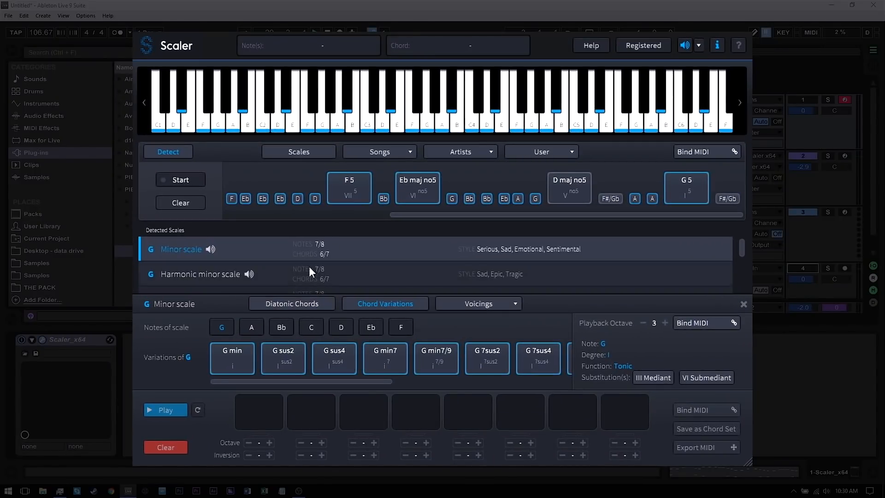
{"action": "mouse_move", "coordinate": [314, 252]}
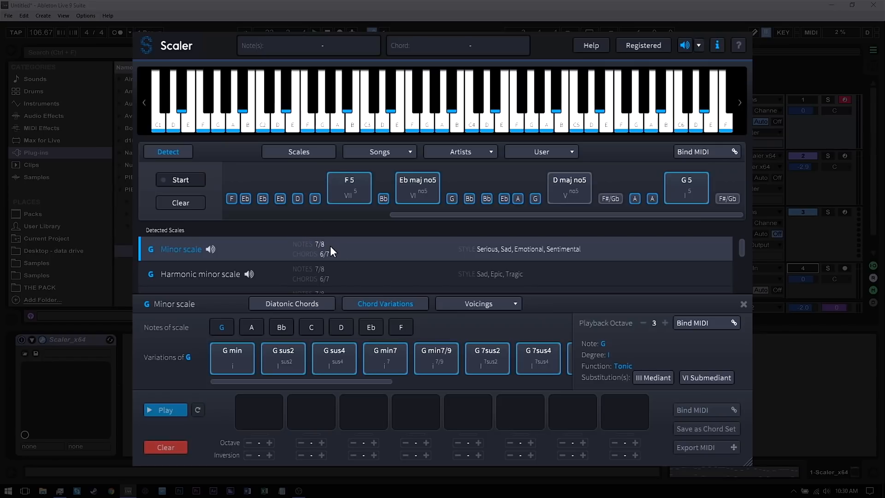
{"action": "mouse_move", "coordinate": [563, 172]}
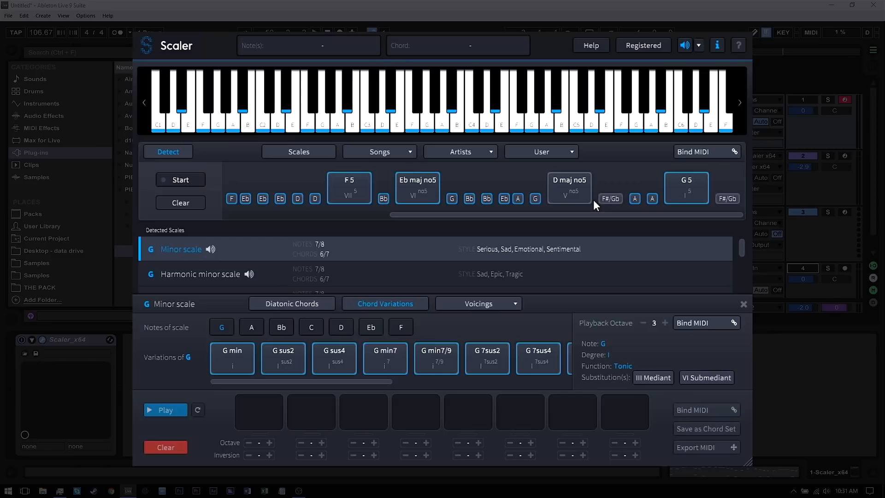
{"action": "mouse_move", "coordinate": [530, 256]}
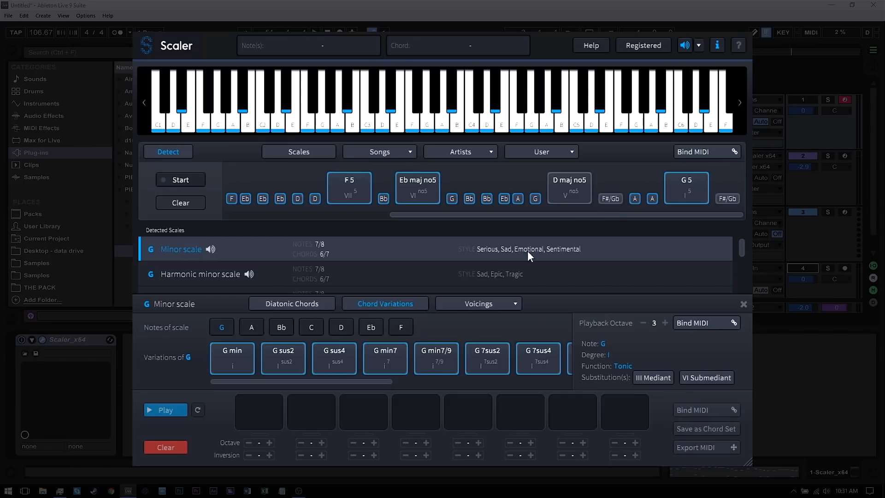
{"action": "mouse_move", "coordinate": [585, 213]}
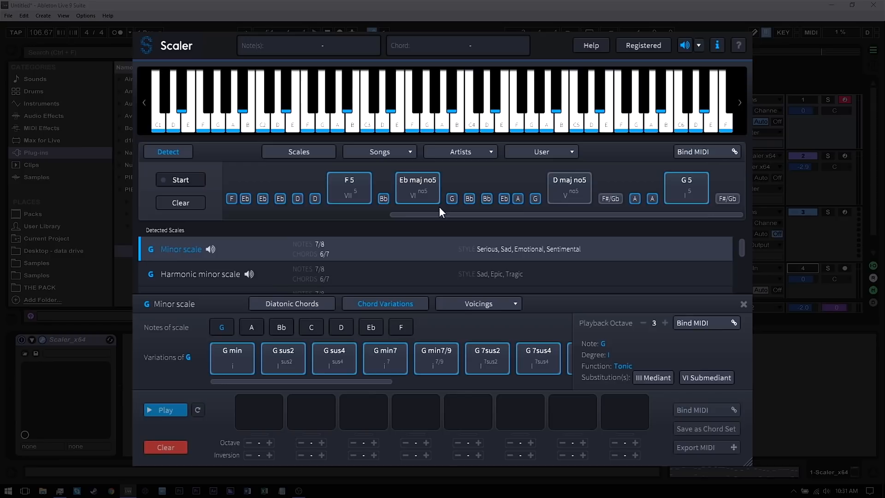
{"action": "mouse_move", "coordinate": [570, 190]}
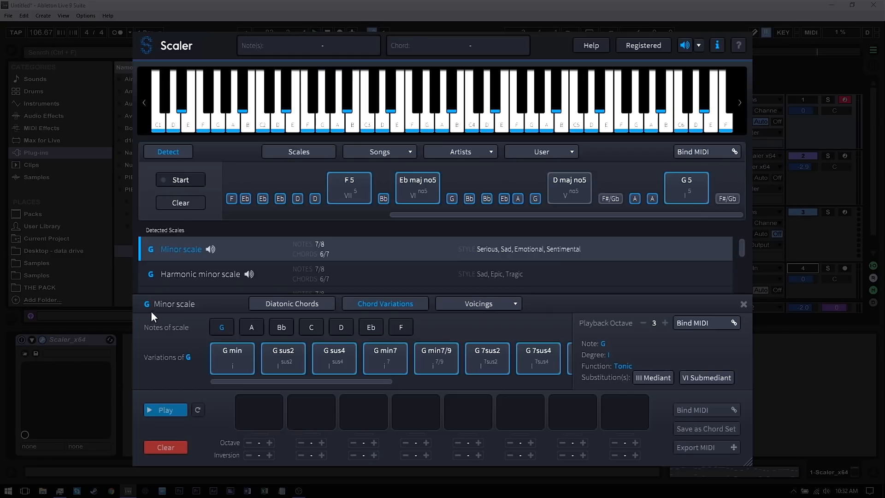
{"action": "mouse_move", "coordinate": [539, 358]}
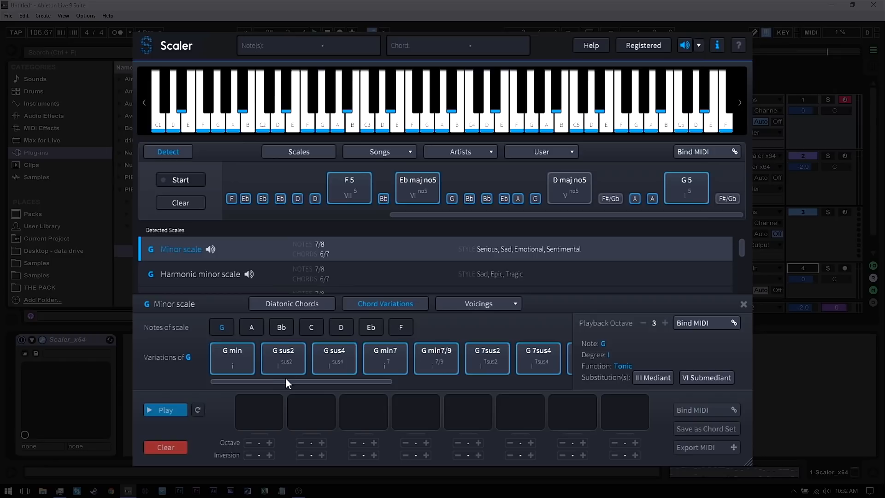
From 6ths and 7ths voicings, fill the pads with G min7, C min6, Bb maj7, Eb maj7, swapping out D min7
{"action": "left_click", "coordinate": [476, 304]}
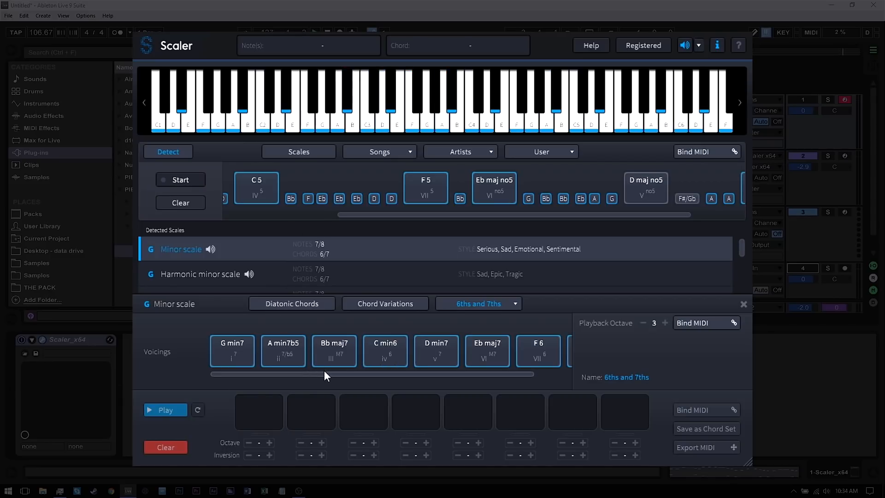
{"action": "left_click", "coordinate": [231, 350]}
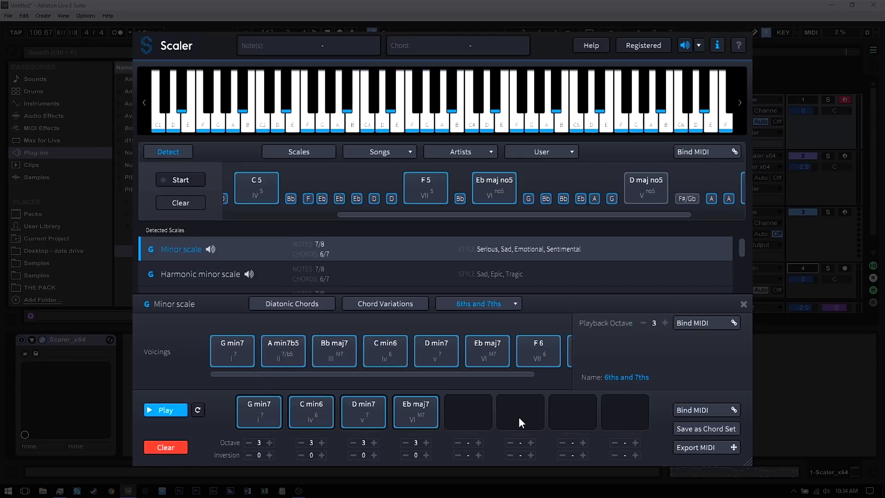
{"action": "left_click", "coordinate": [363, 410]}
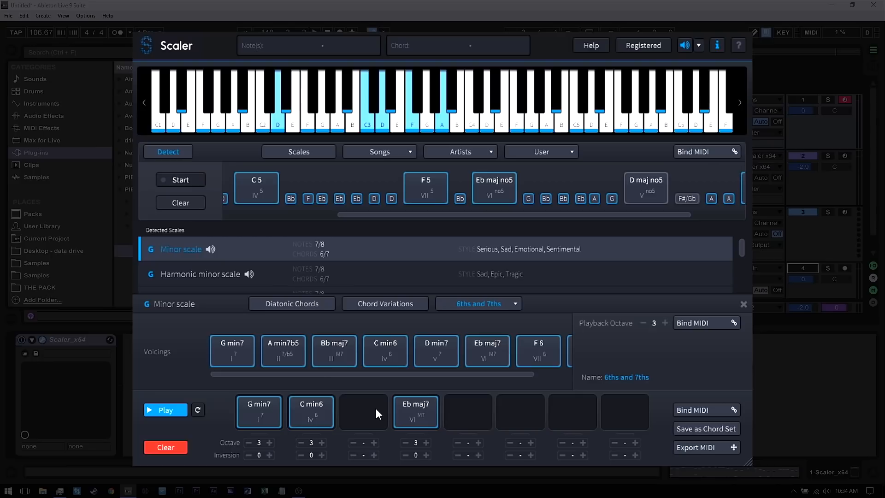
{"action": "left_click", "coordinate": [363, 411]}
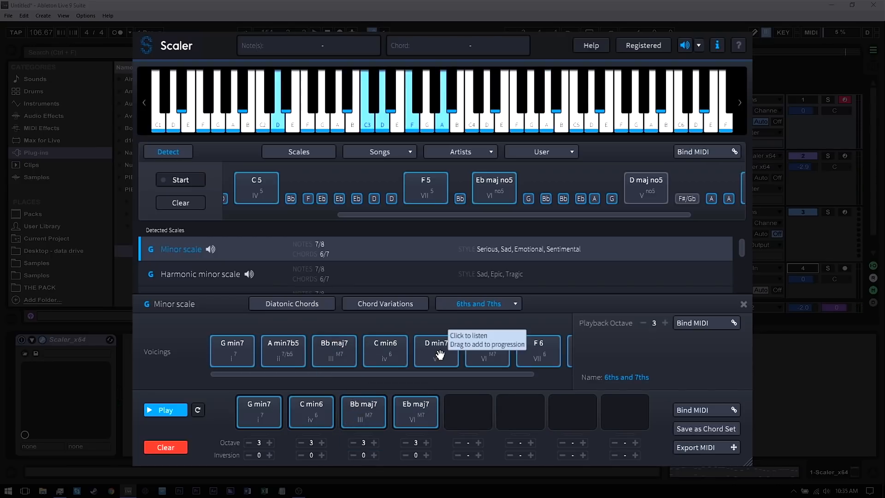
Save the four-chord G minor progression as a named chord set and confirm
{"action": "left_click", "coordinate": [705, 428]}
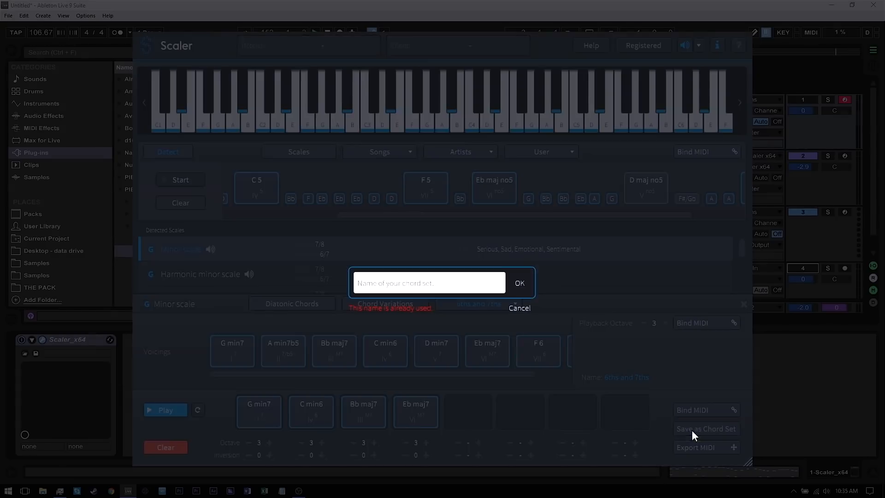
{"action": "mouse_move", "coordinate": [513, 318]}
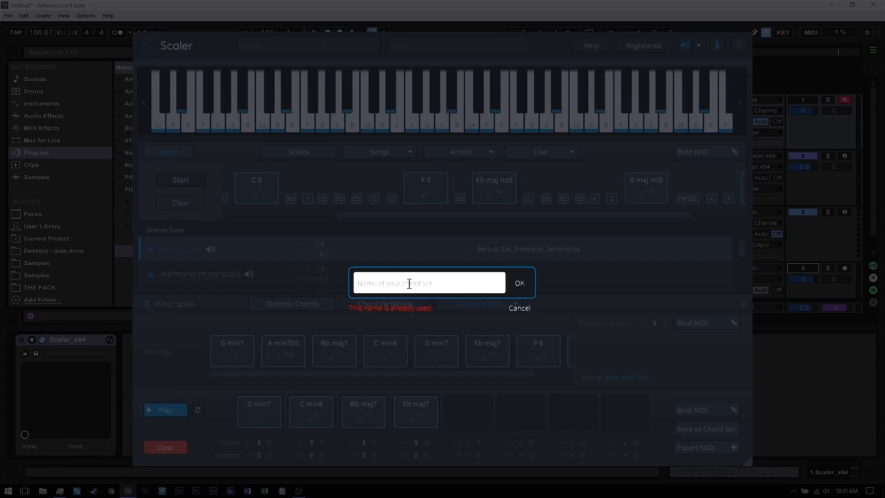
{"action": "left_click", "coordinate": [518, 307]}
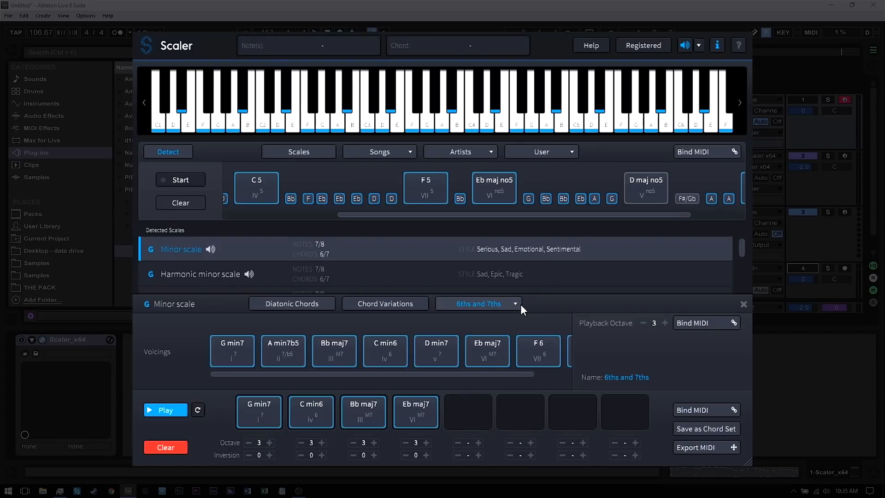
{"action": "mouse_move", "coordinate": [536, 179]}
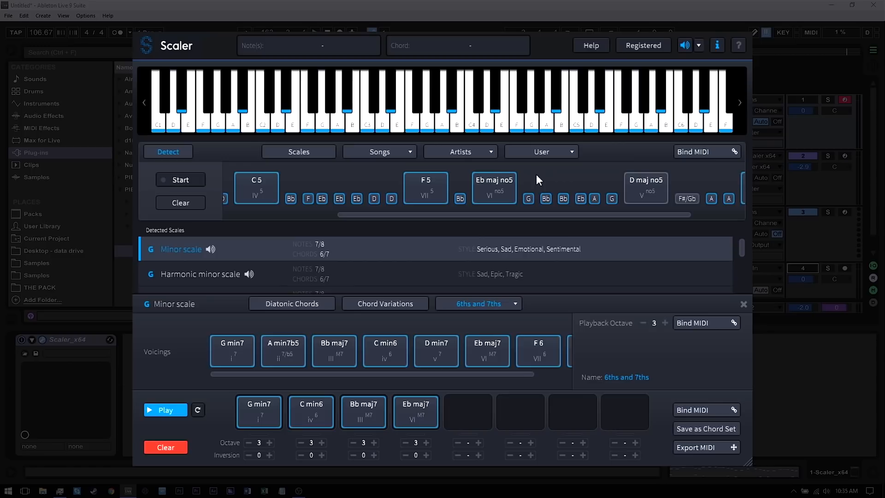